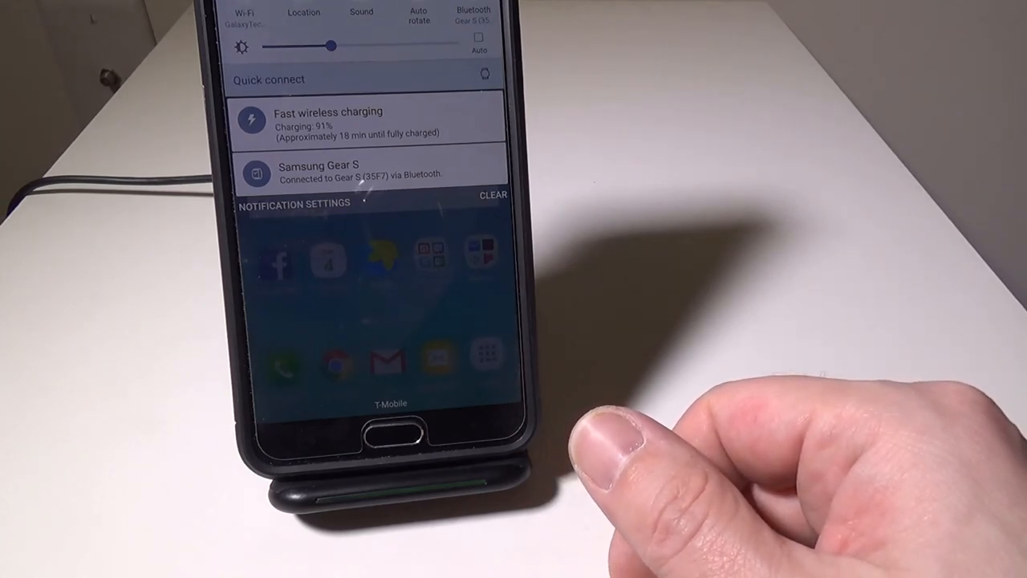
mouse_move(979, 449)
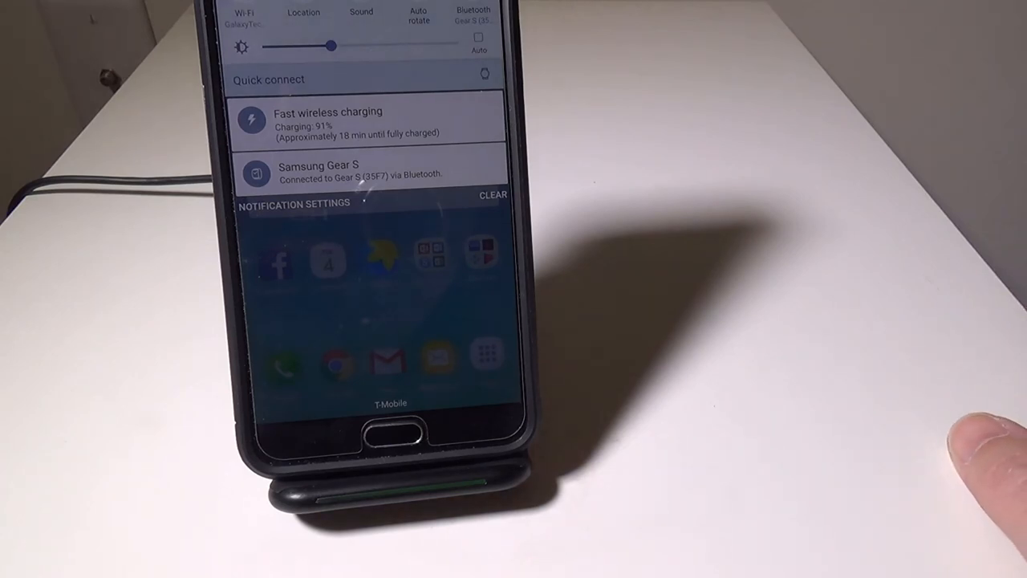